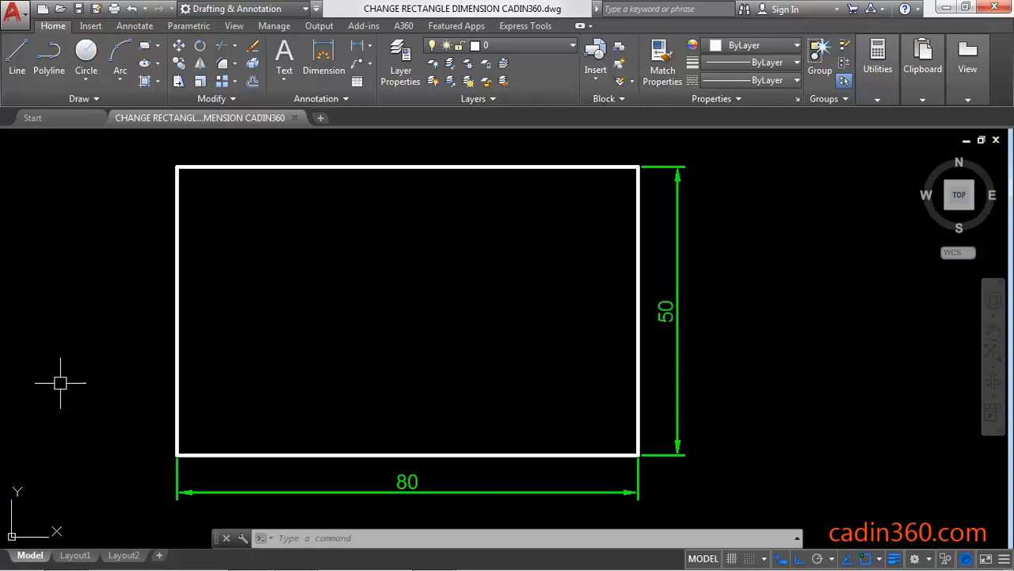
pyautogui.moveTo(404, 442)
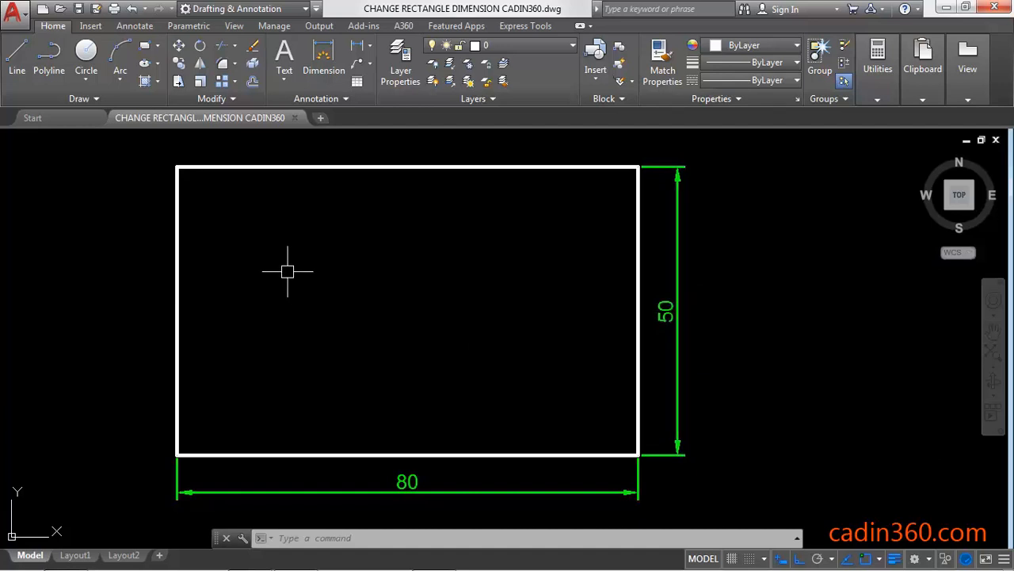
pyautogui.moveTo(262, 274)
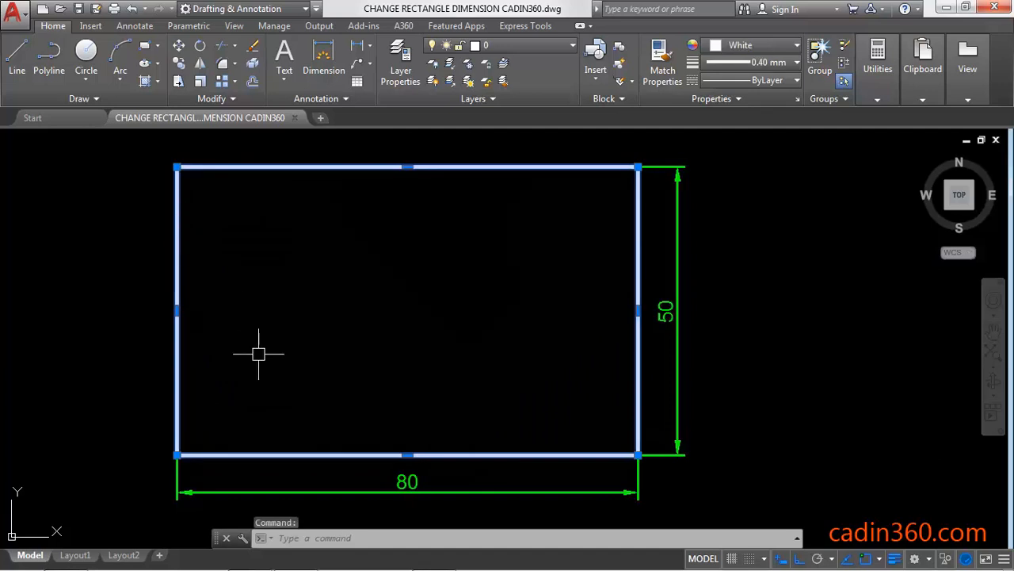
# Step: Grip-stretch the rectangle's left edge inward so its width reads 64.53
pyautogui.click(176, 310)
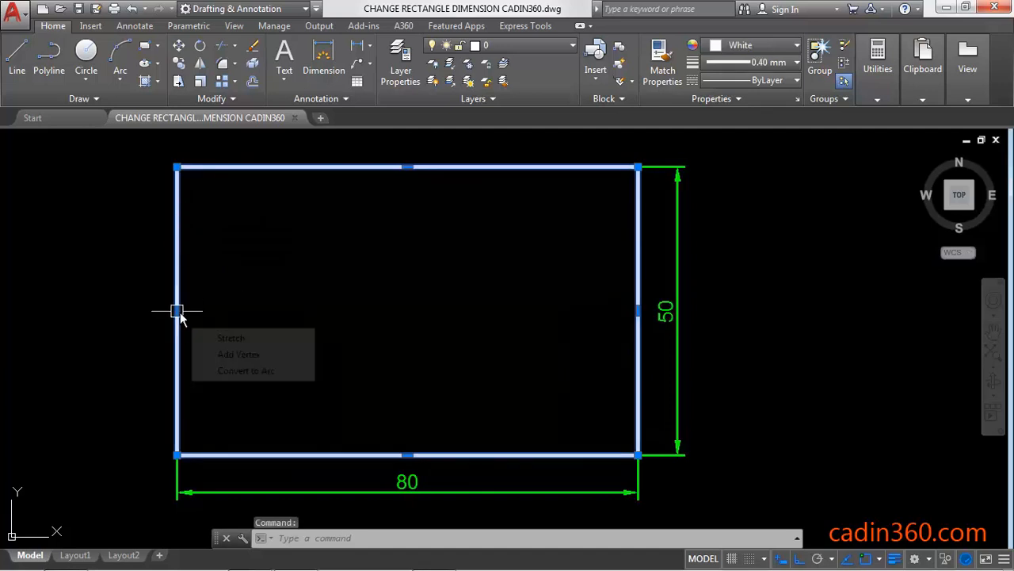
pyautogui.click(231, 338)
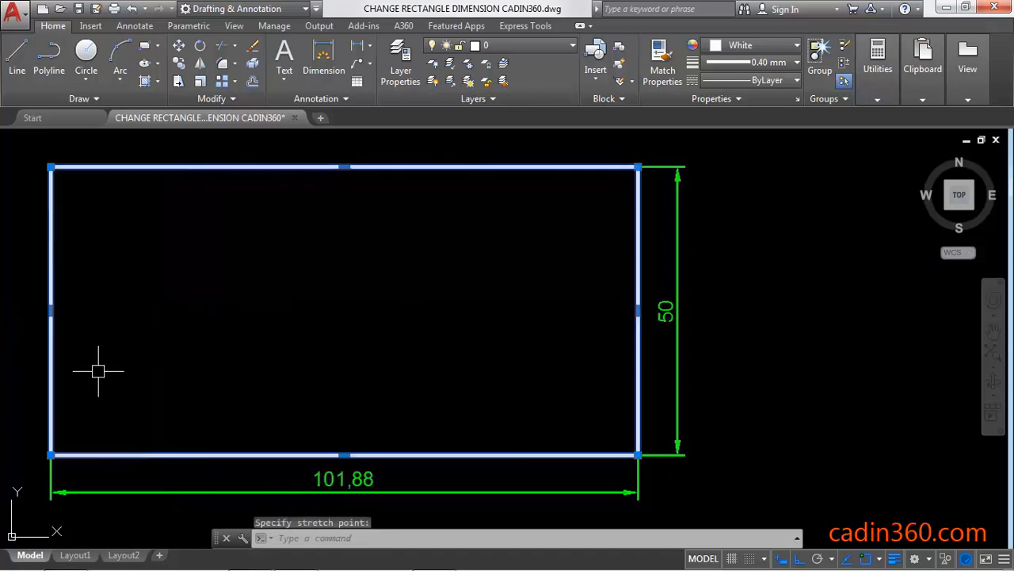
pyautogui.moveTo(60, 321)
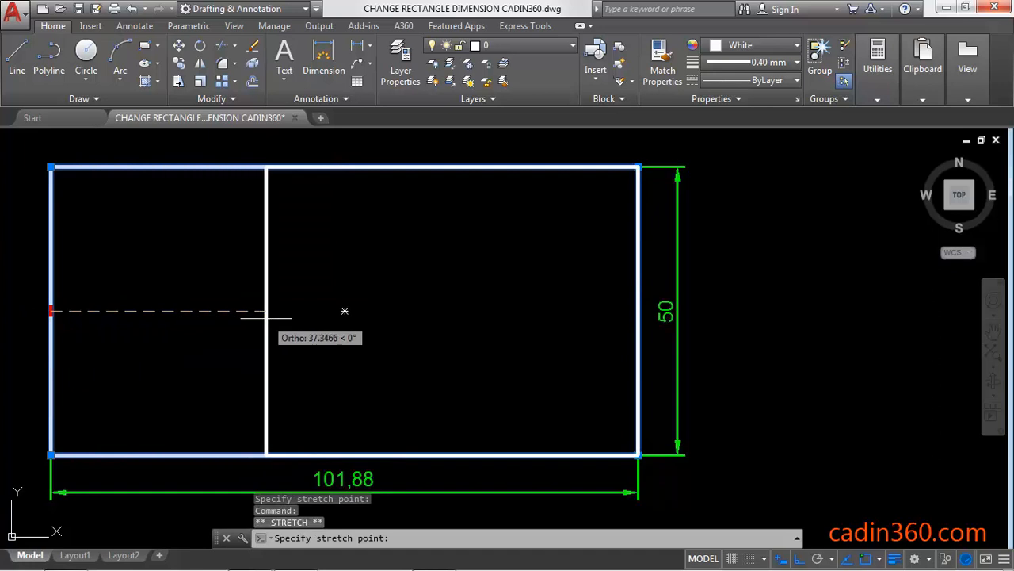
pyautogui.click(321, 312)
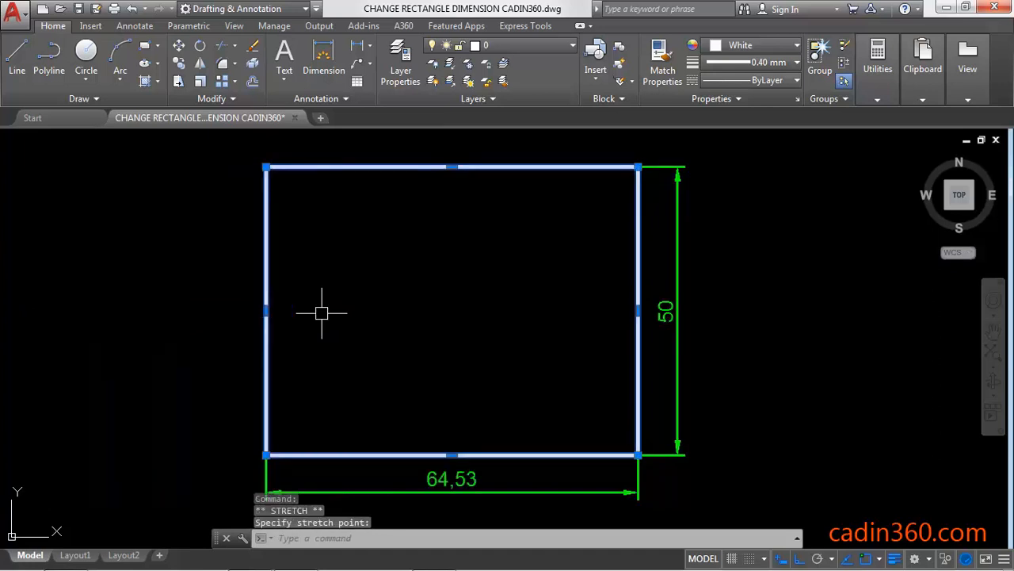
pyautogui.moveTo(265, 311)
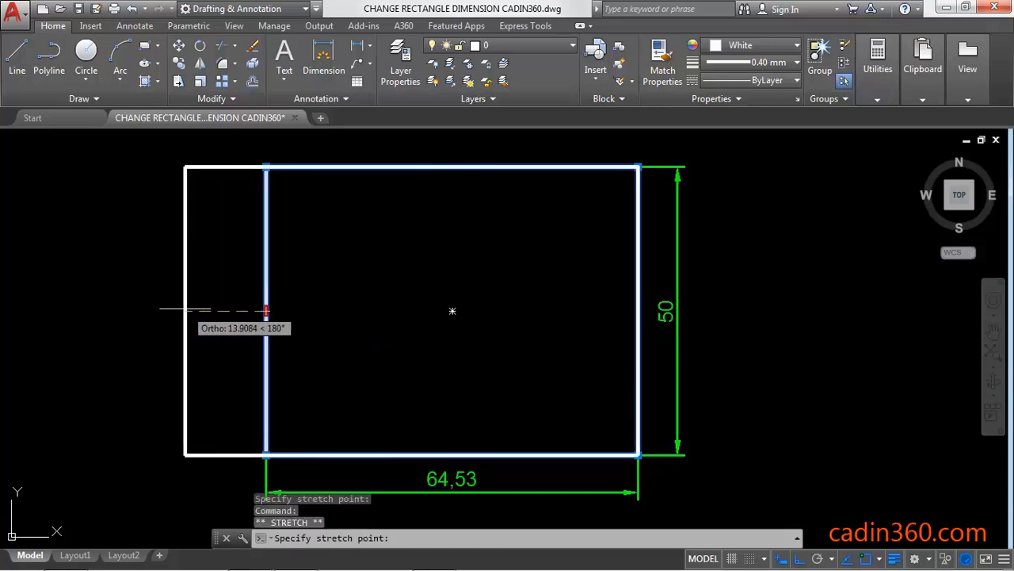
# Step: Stretch the left edge out by 20, then 10, for a 74.53 width
pyautogui.write('20')
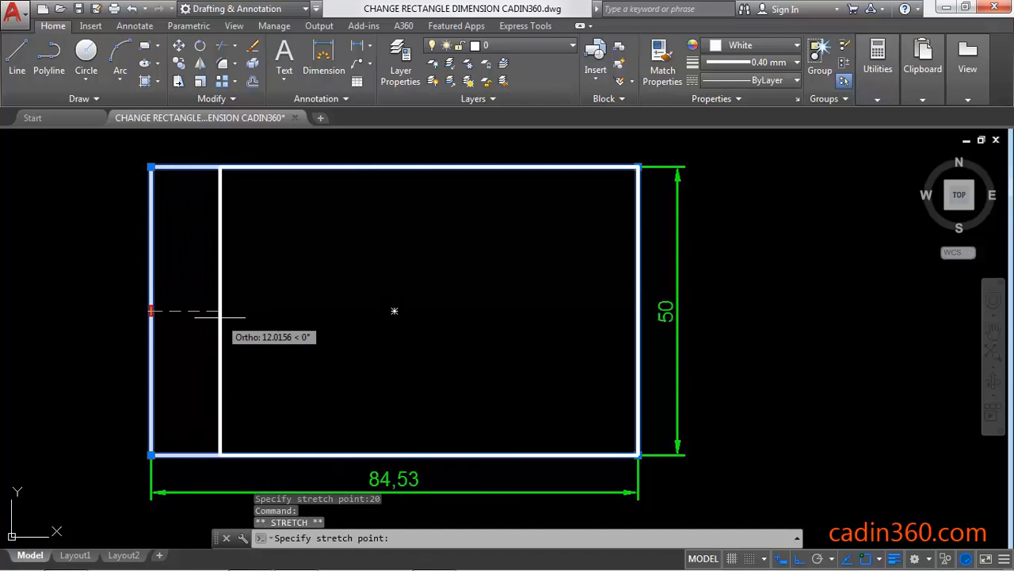
pyautogui.write('10')
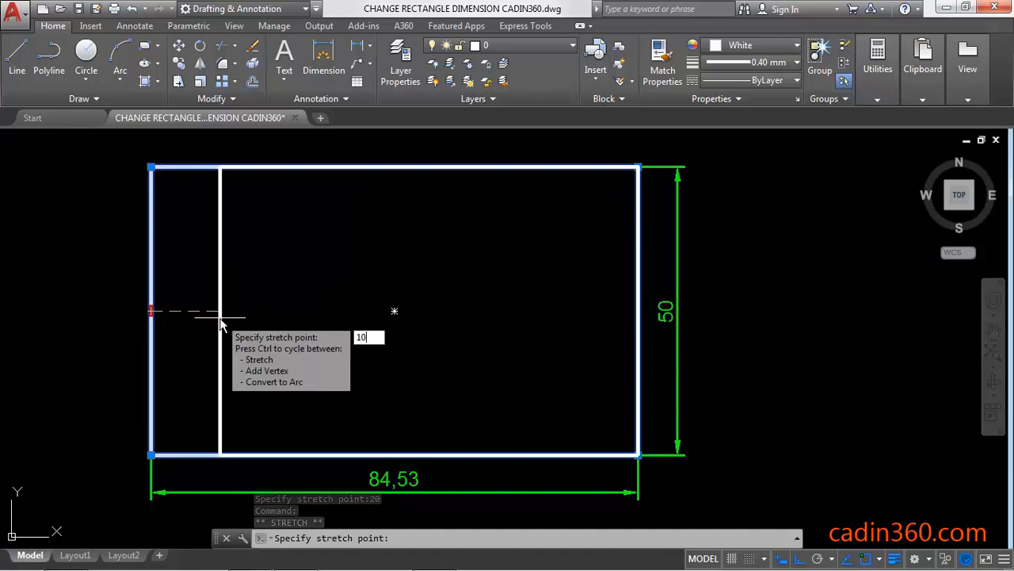
pyautogui.press('Enter')
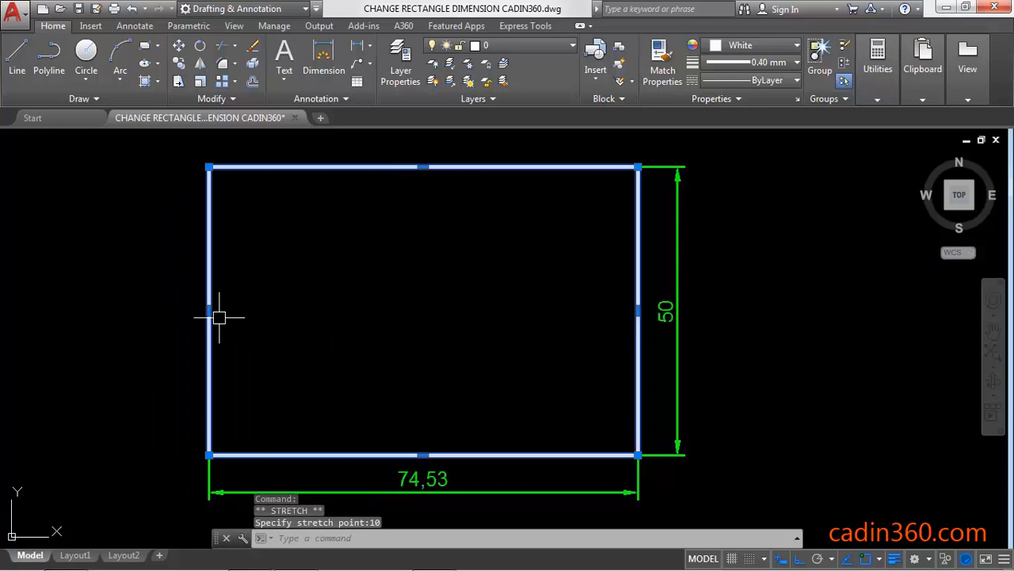
pyautogui.press('Escape')
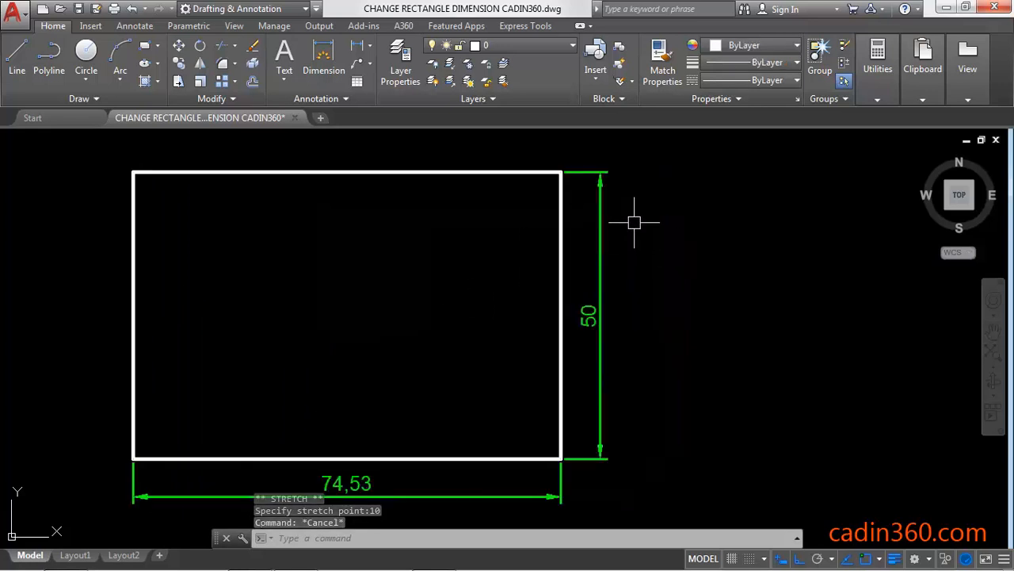
# Step: Stretch the rectangle's right edge outward by 20 with the STRETCH command
pyautogui.write('s')
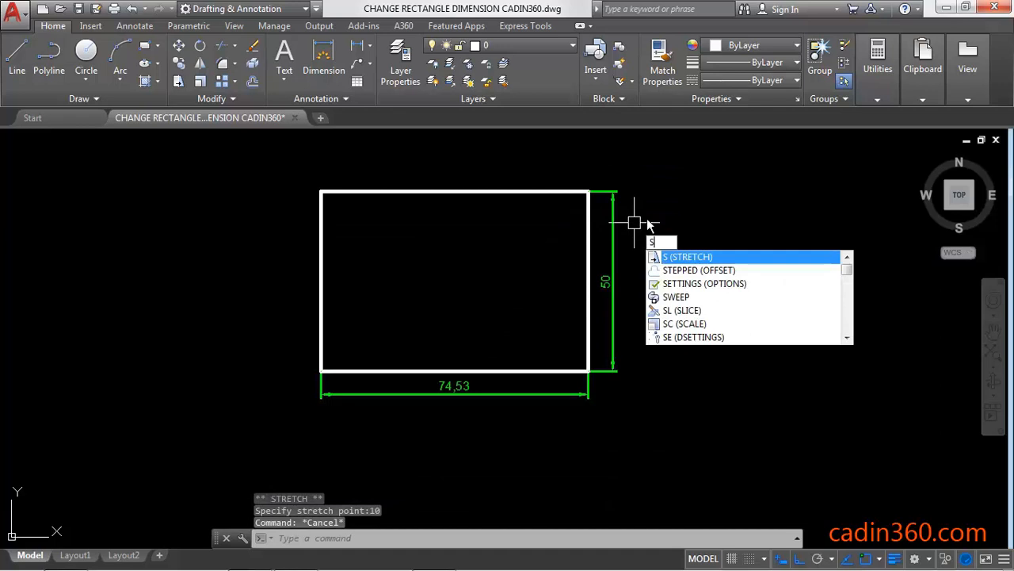
pyautogui.press('enter')
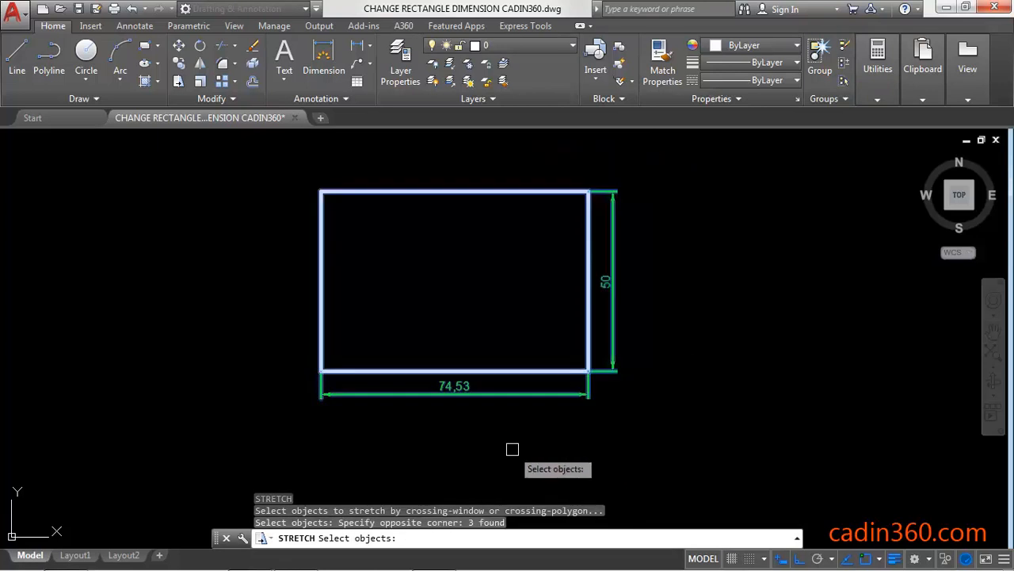
pyautogui.press('enter')
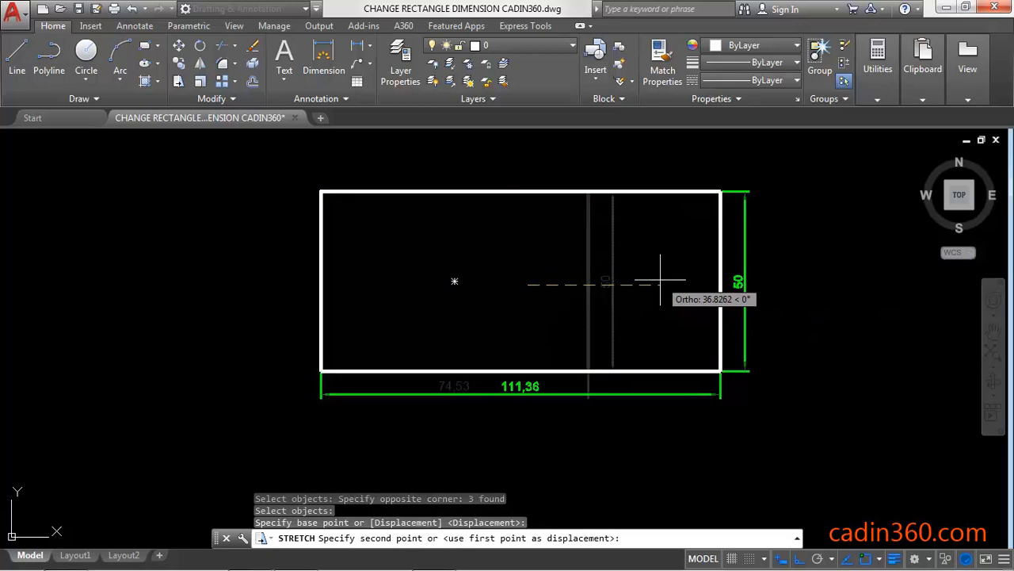
pyautogui.write('2')
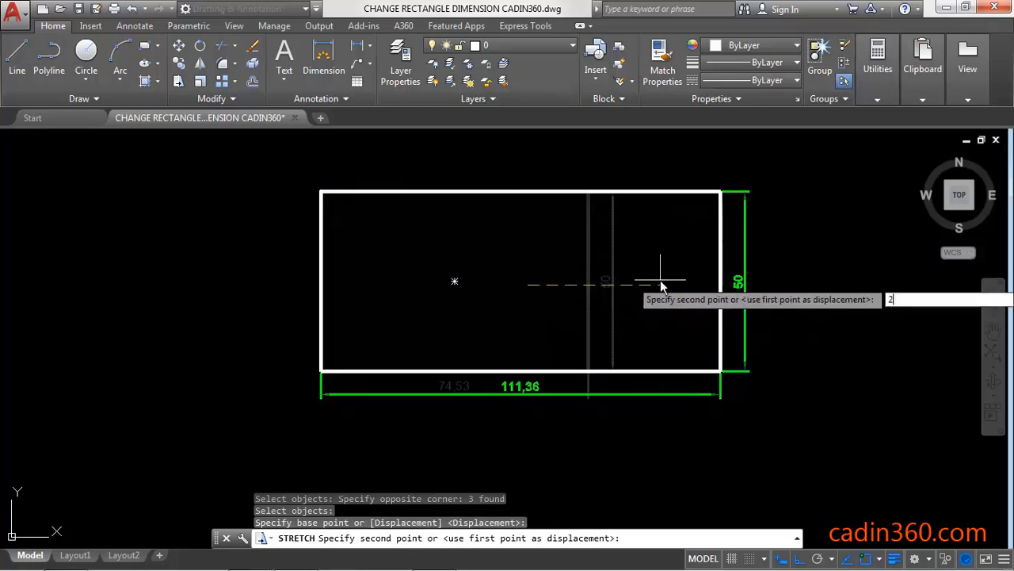
pyautogui.write('20')
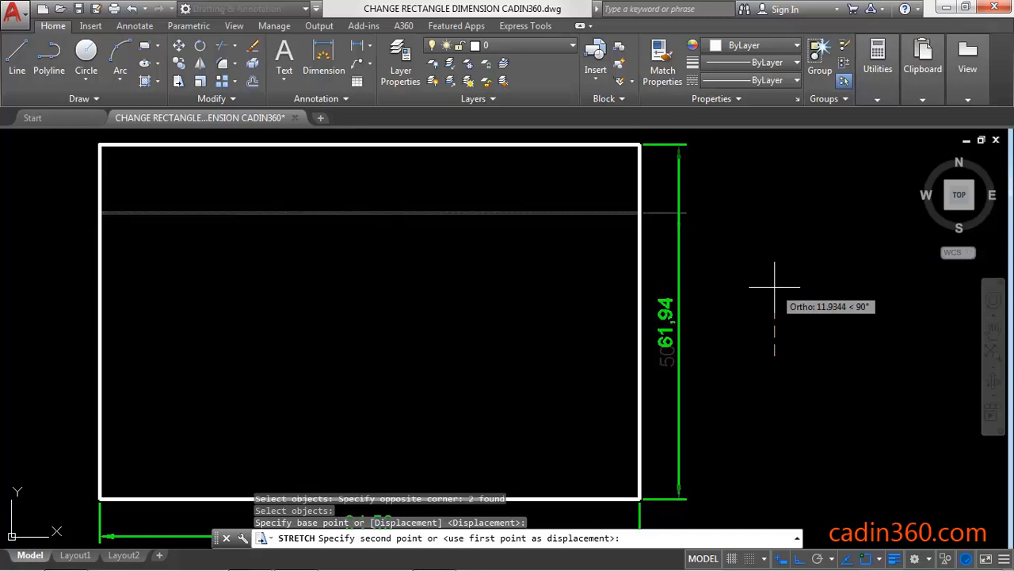
# Step: Enter a distance of 10 to raise the rectangle's top edge
pyautogui.write('10')
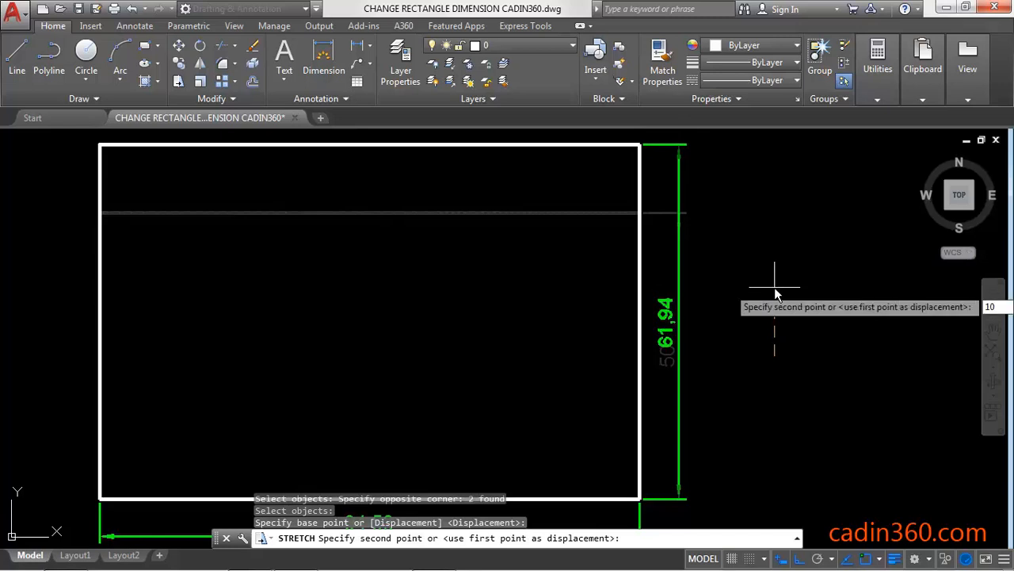